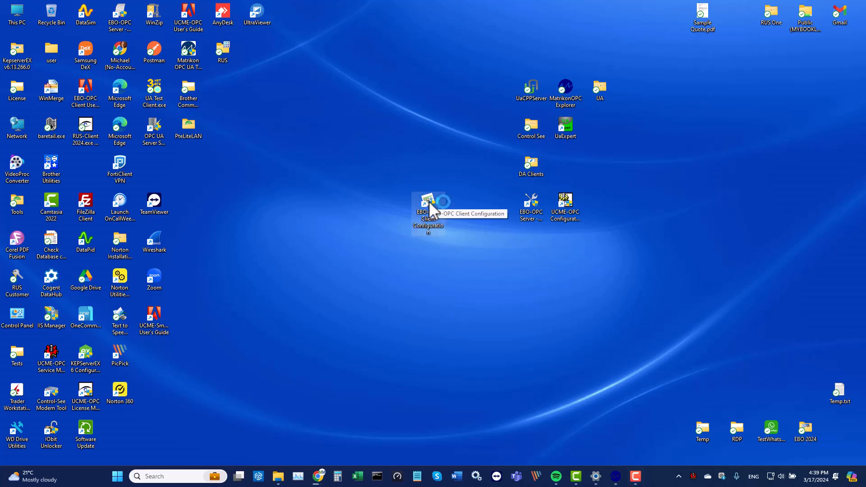
- Launch EBO-OPC Client Configuration, log in with the password and enter the client settings
double_click(428, 204)
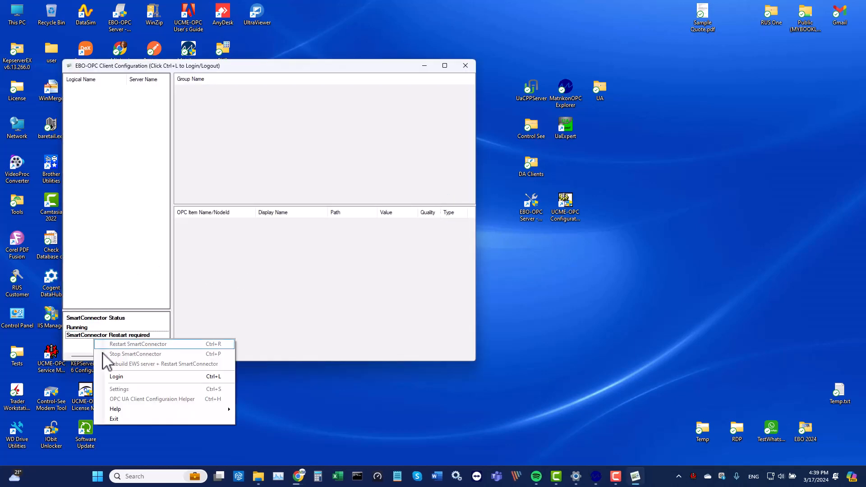
click(116, 376)
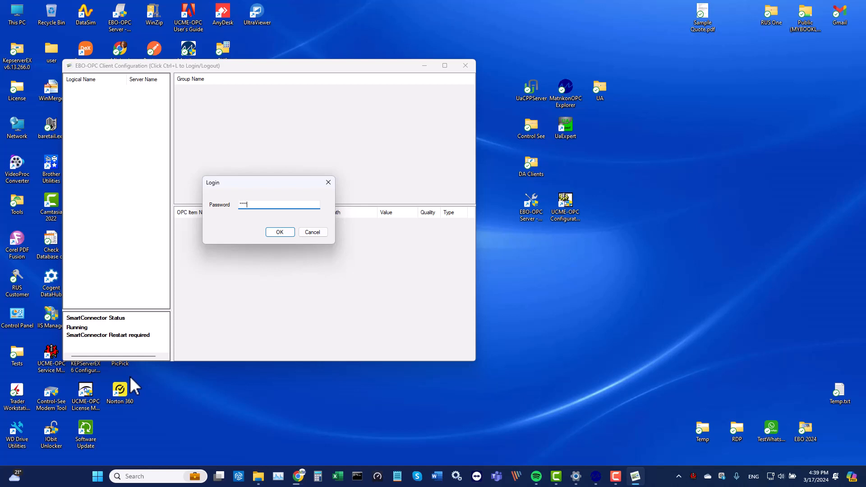
click(280, 232)
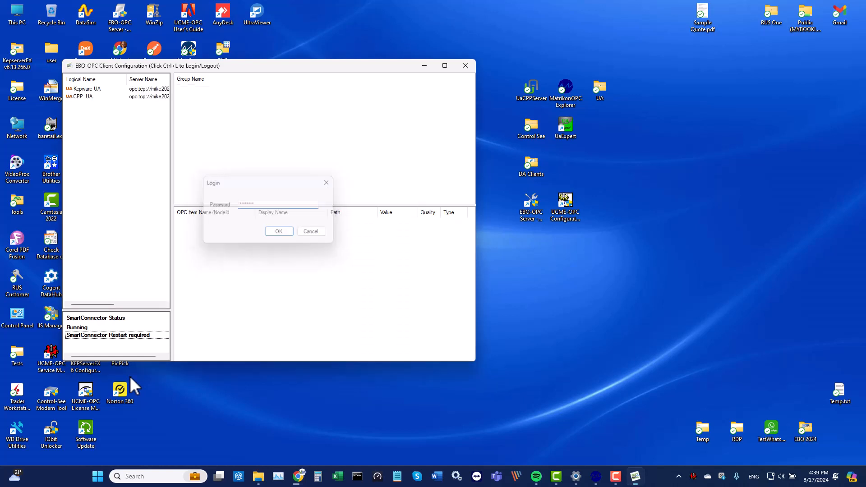
click(279, 231)
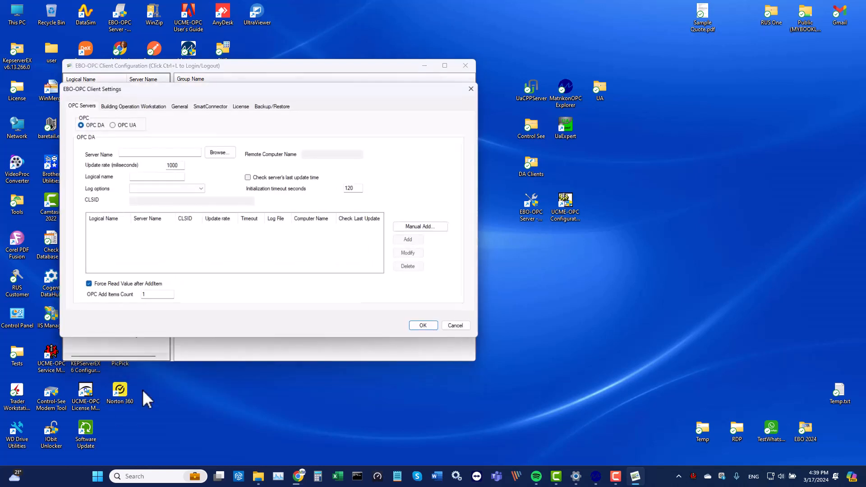
- Under OPC DA, browse the servers and pick MatrikonOPC Server for Simulation and Testing
click(112, 125)
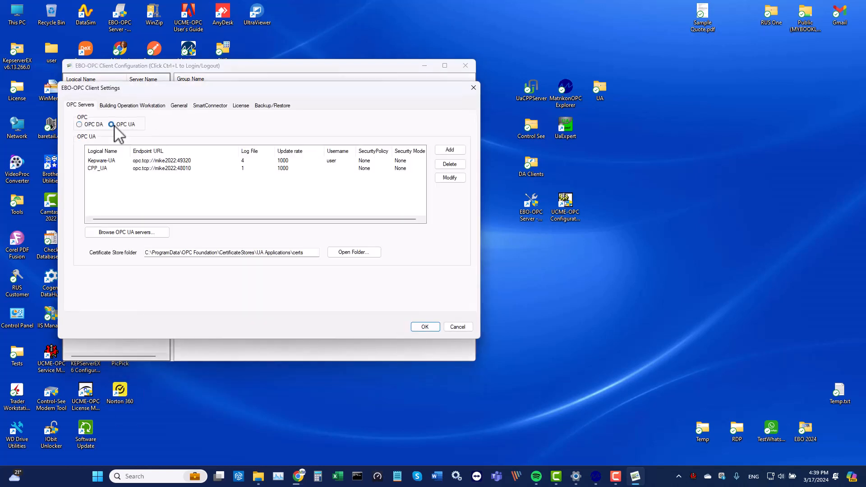
click(80, 123)
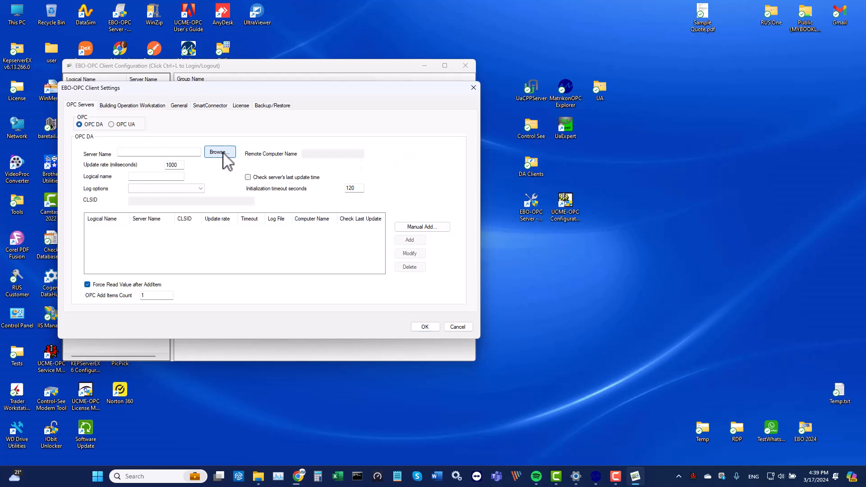
click(219, 151)
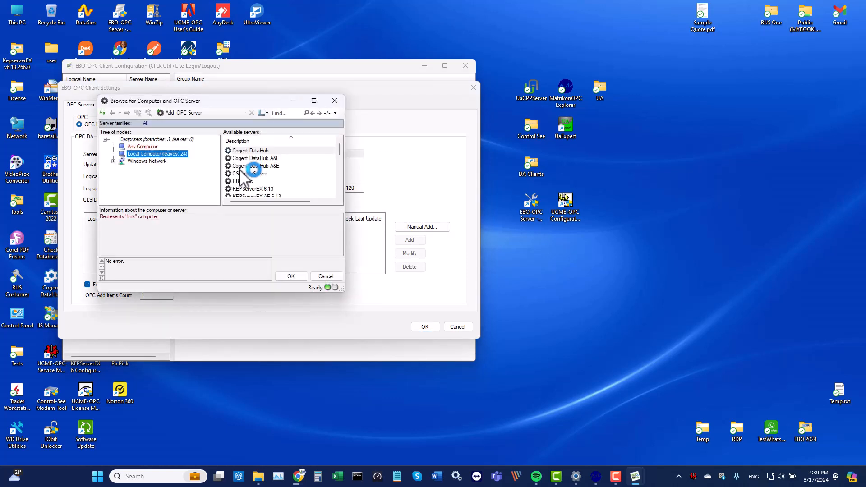
click(281, 180)
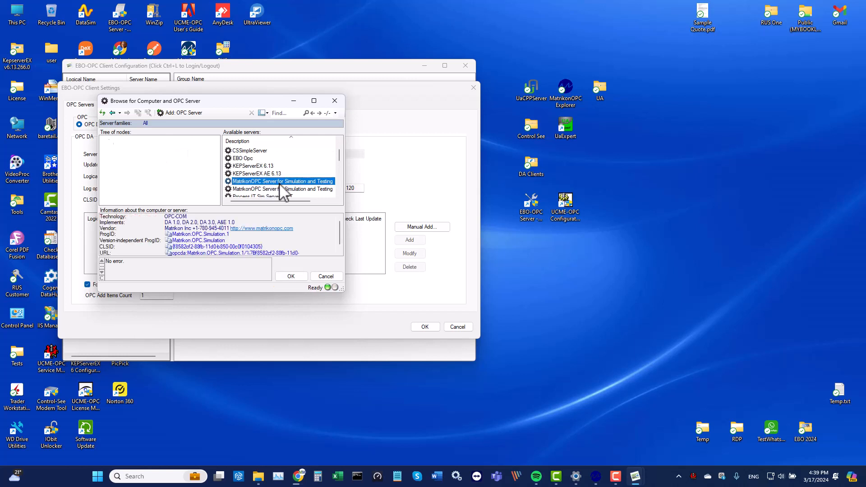
click(291, 277)
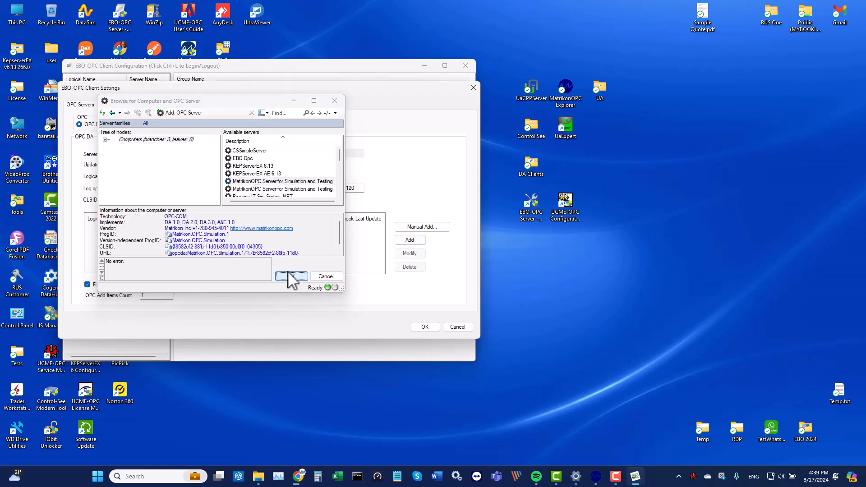
click(290, 276)
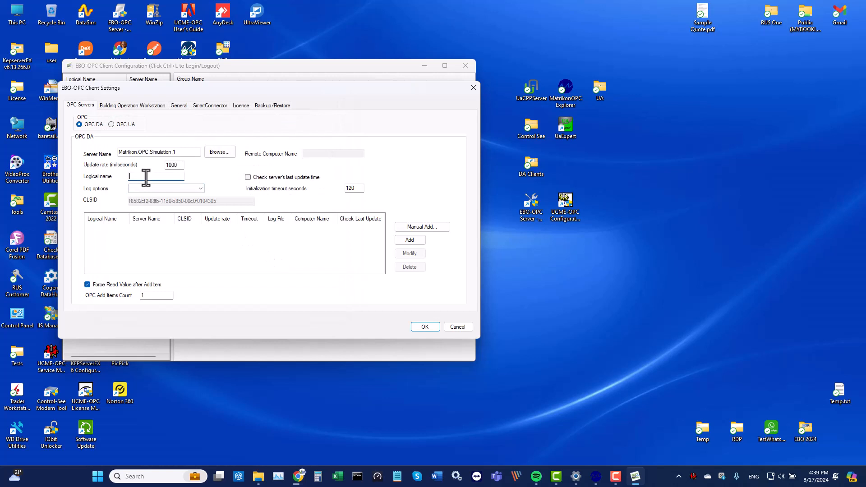
- Name the server Matrikon, log errors, warnings and info, add it and save the settings
text(Matrikon)
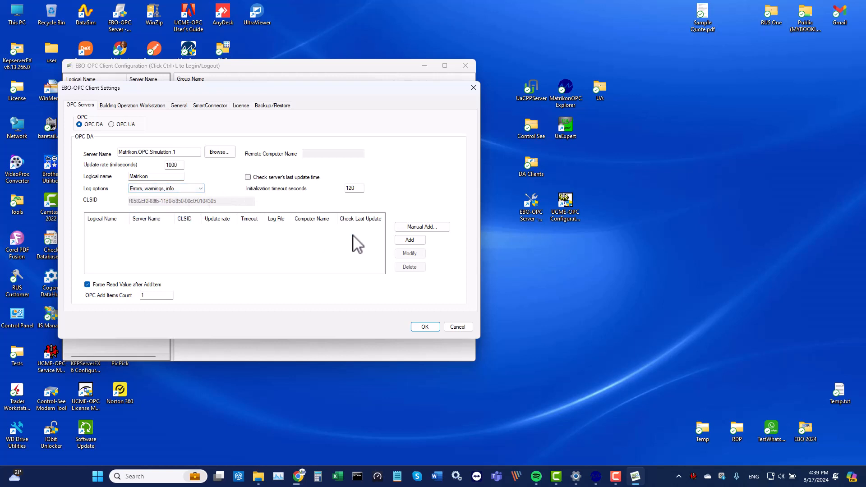
click(410, 240)
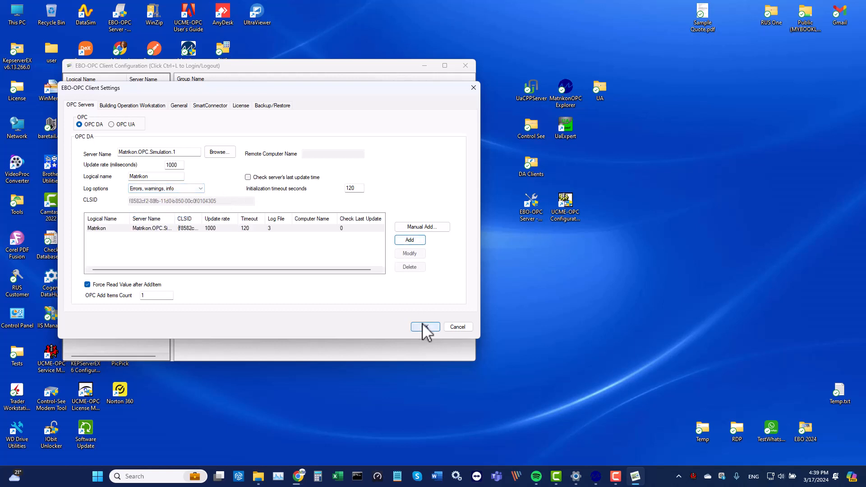
click(425, 326)
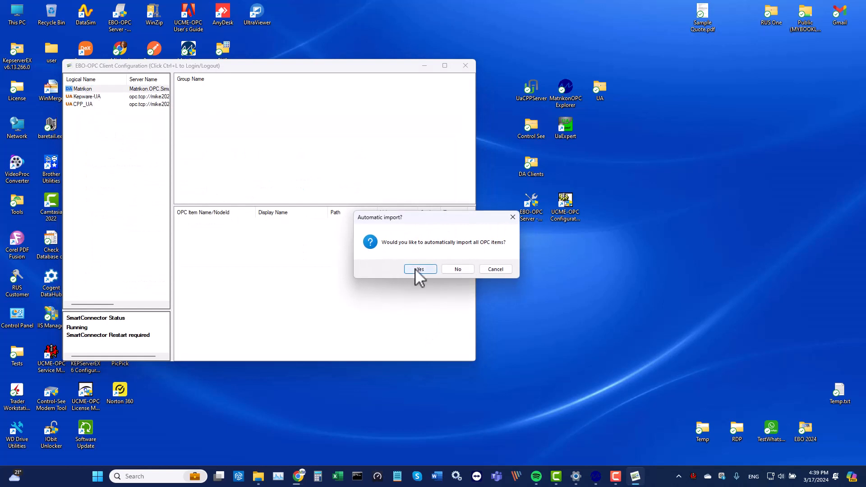
- Accept the automatic import of all Matrikon groups and items and acknowledge completion
click(421, 269)
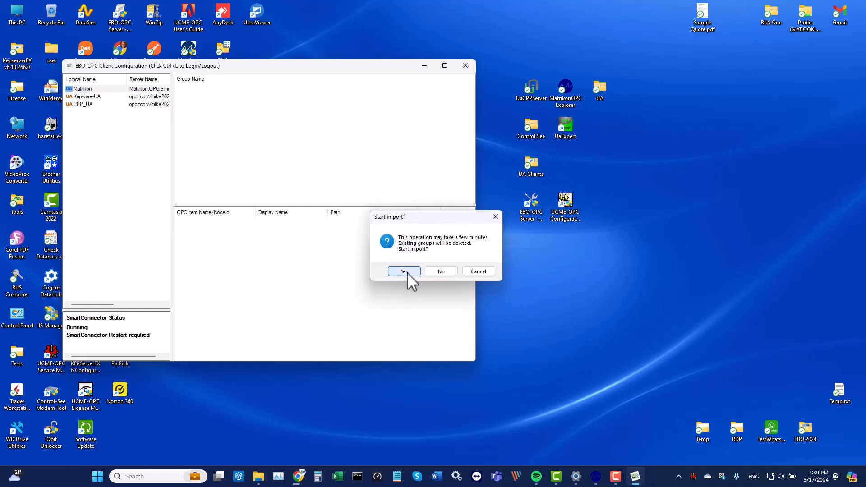
click(405, 271)
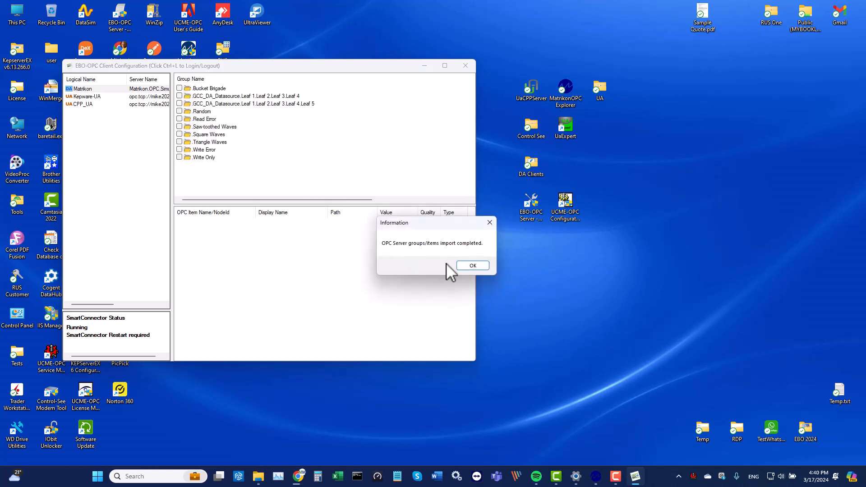
click(473, 265)
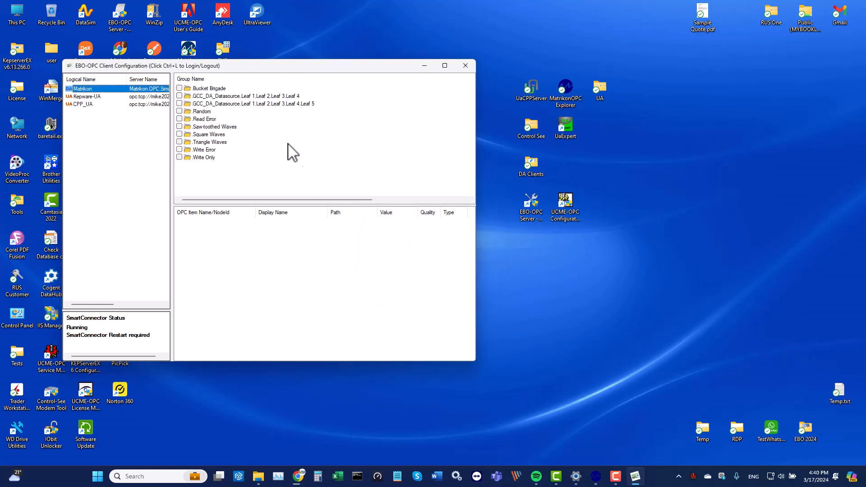
mouse_move(217, 119)
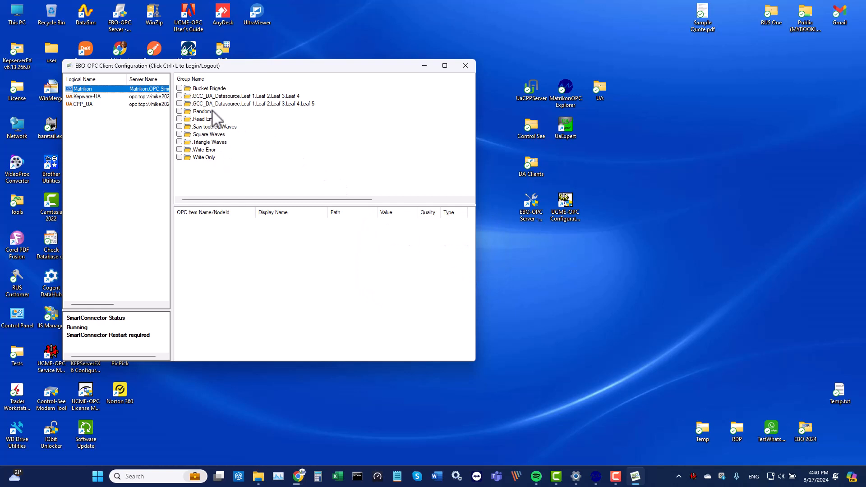
- Browse the Bucket Brigade, GCC_DA_Datasource and Read Error groups, returning to Bucket Brigade
click(209, 88)
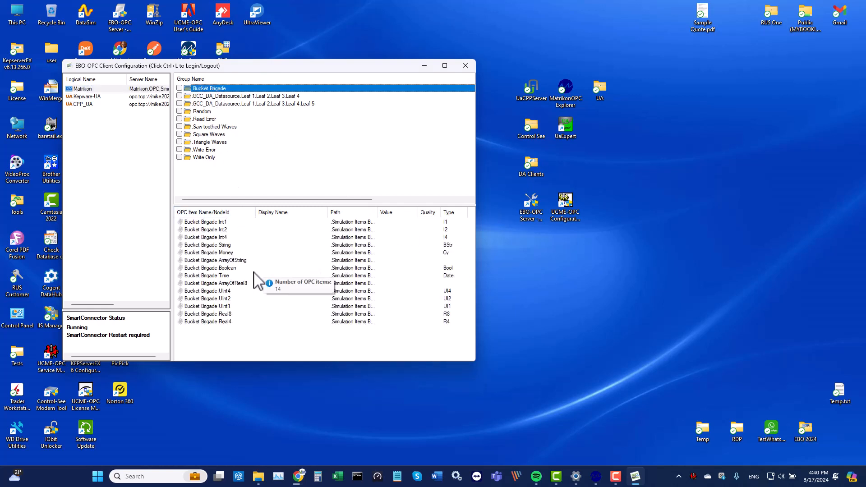
click(238, 95)
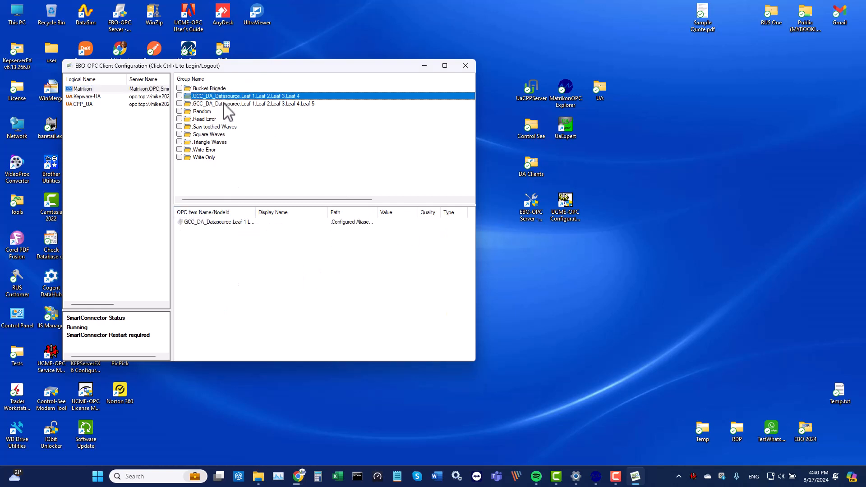
click(204, 119)
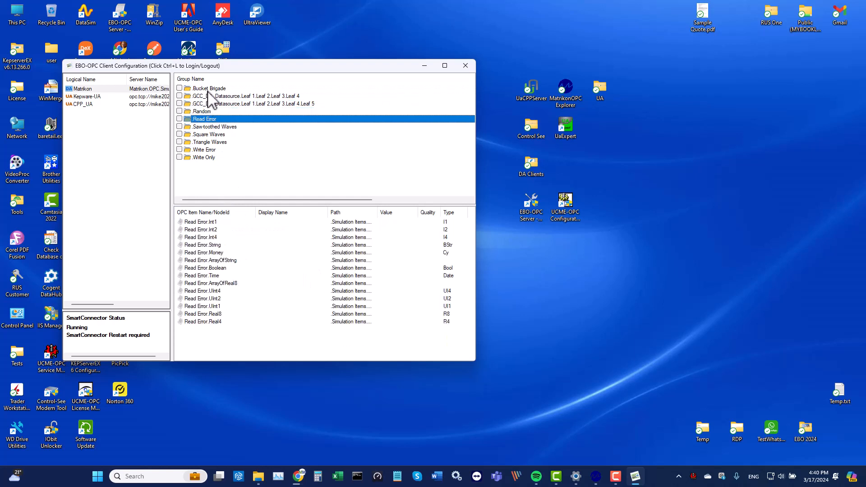
click(211, 89)
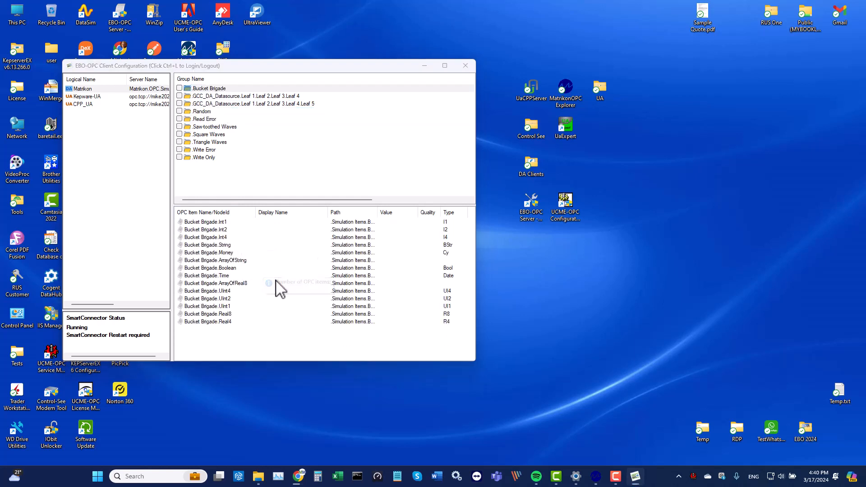
- Read the current values of the Bucket Brigade items via the context menu
right_click(208, 291)
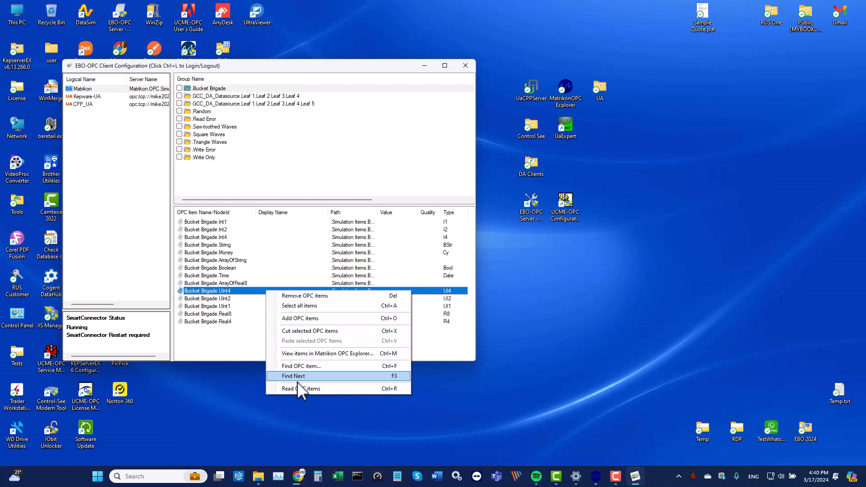
click(294, 375)
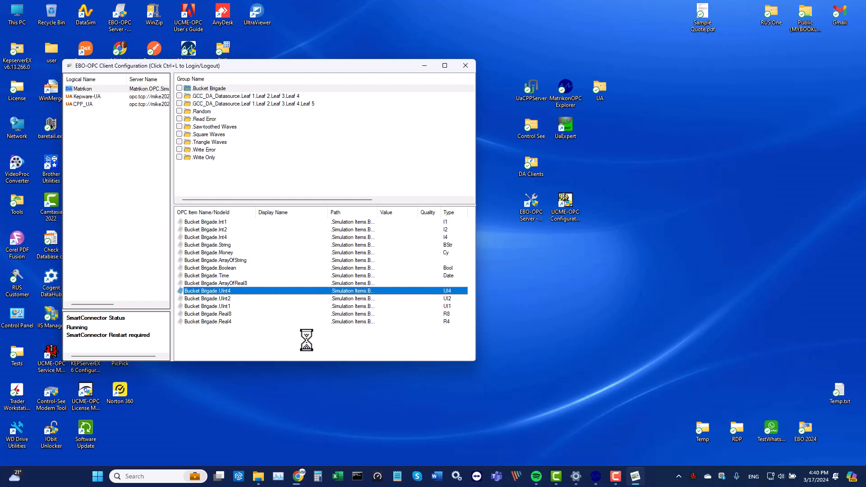